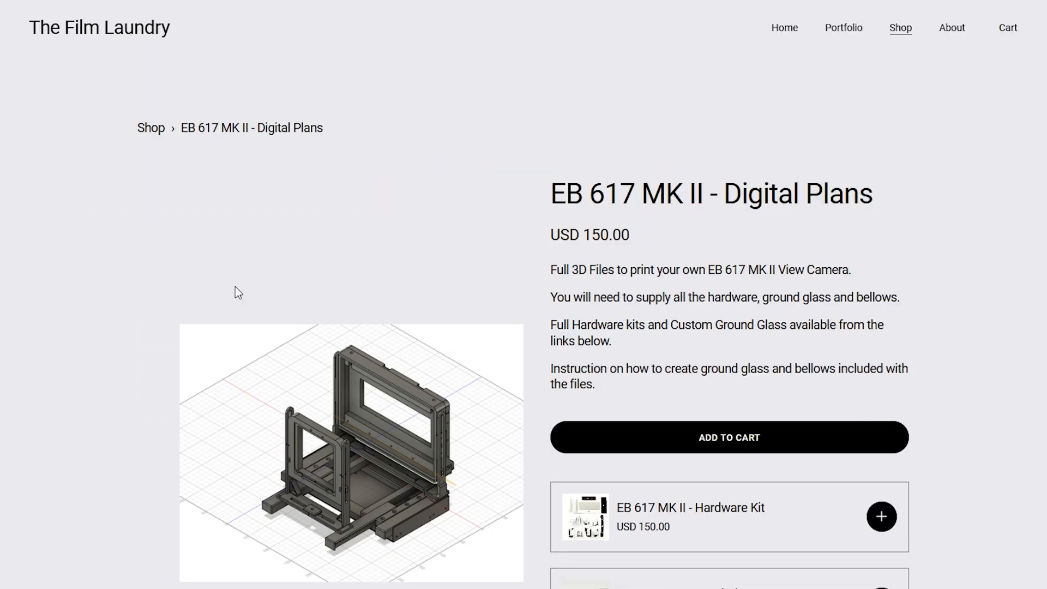
Step: Browse through three more photos in the EB 617 MK II Digital Plans gallery
scroll("down", 3)
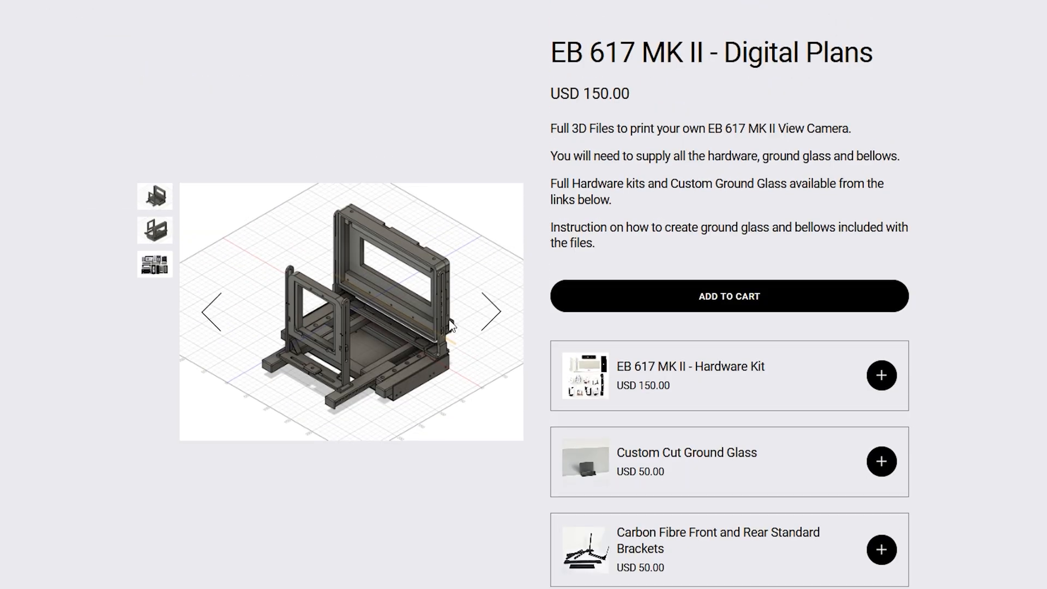
left_click(491, 307)
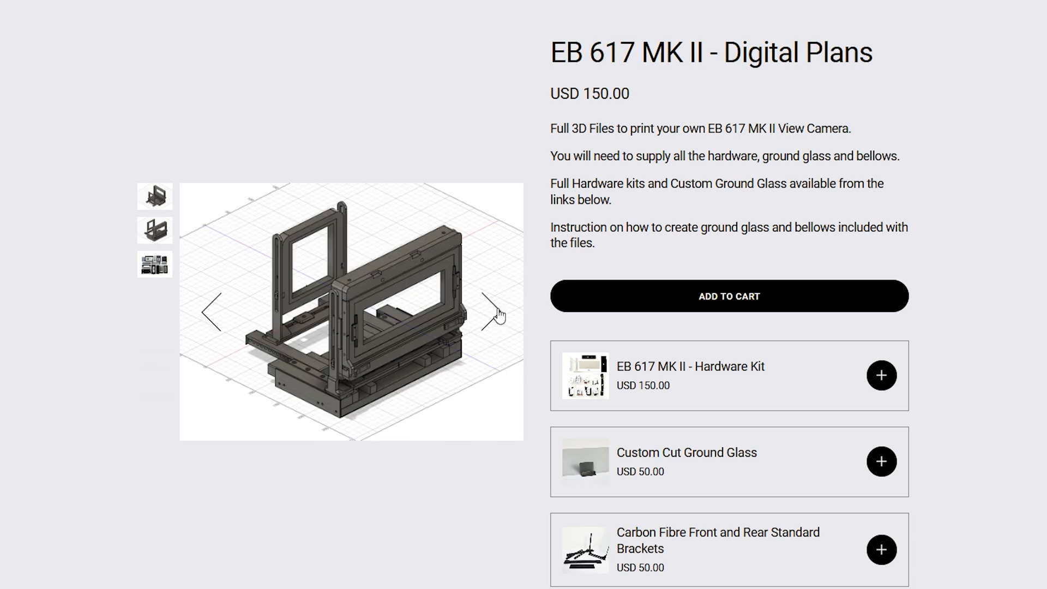
left_click(493, 312)
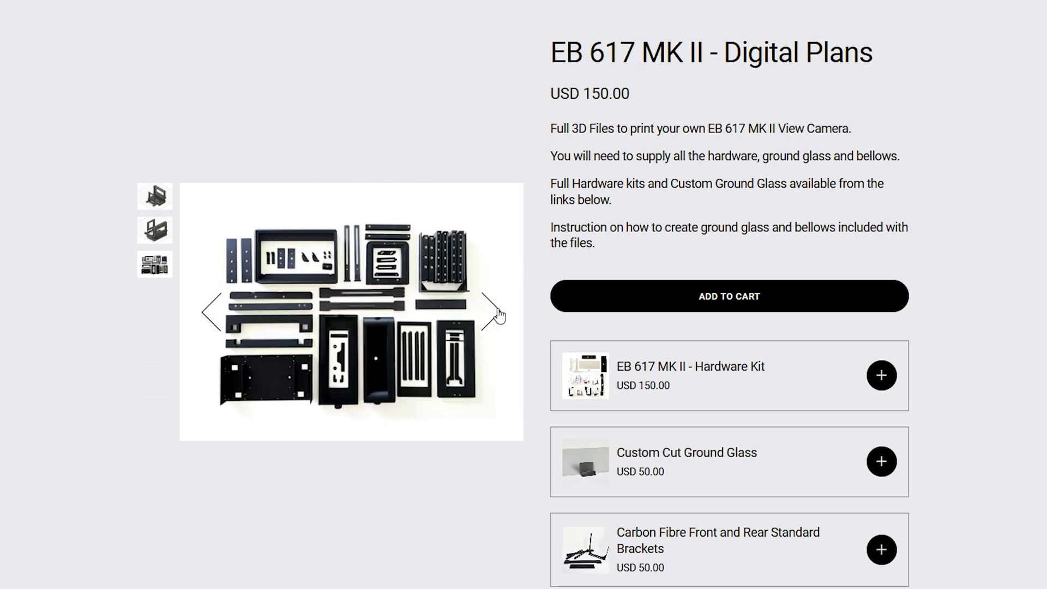
left_click(491, 310)
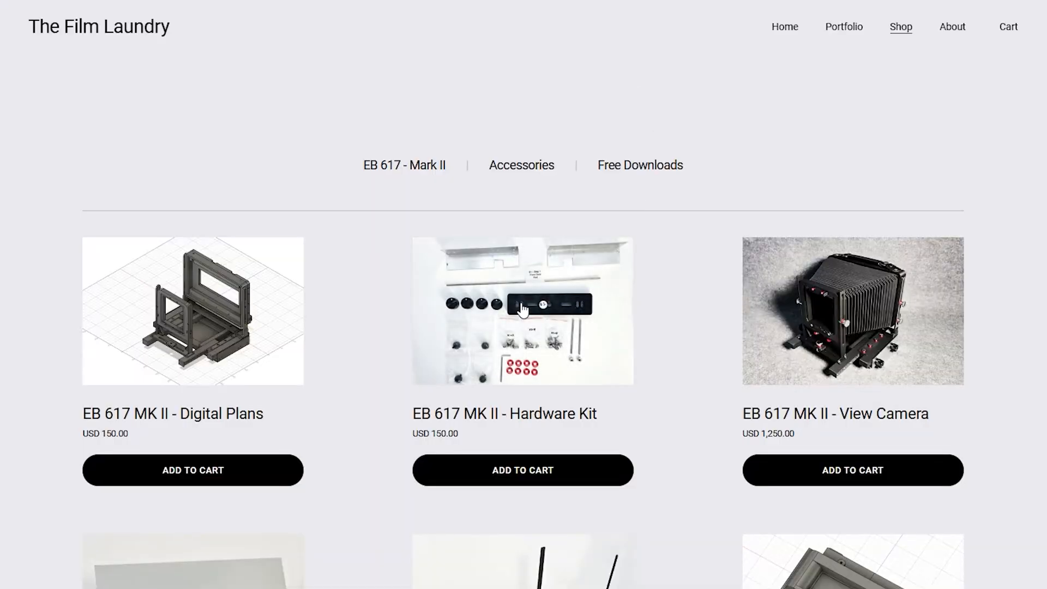
left_click(524, 309)
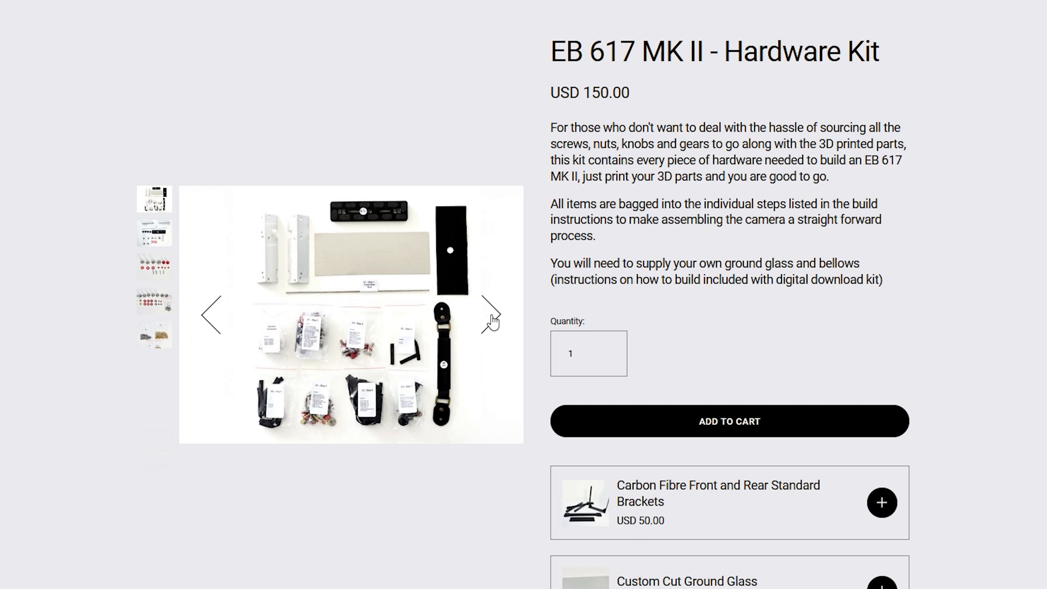
left_click(490, 318)
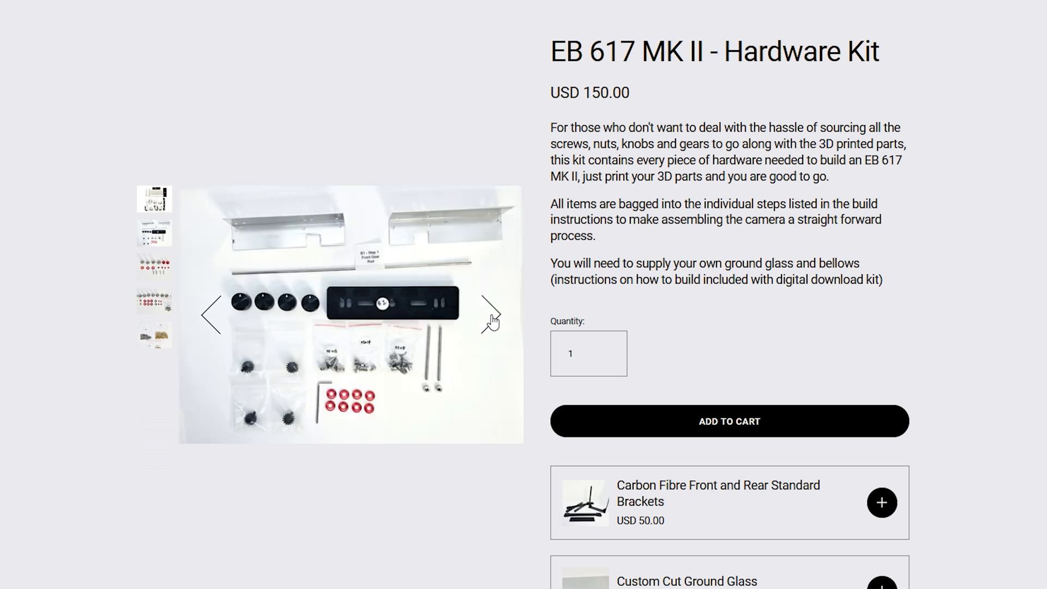
left_click(489, 320)
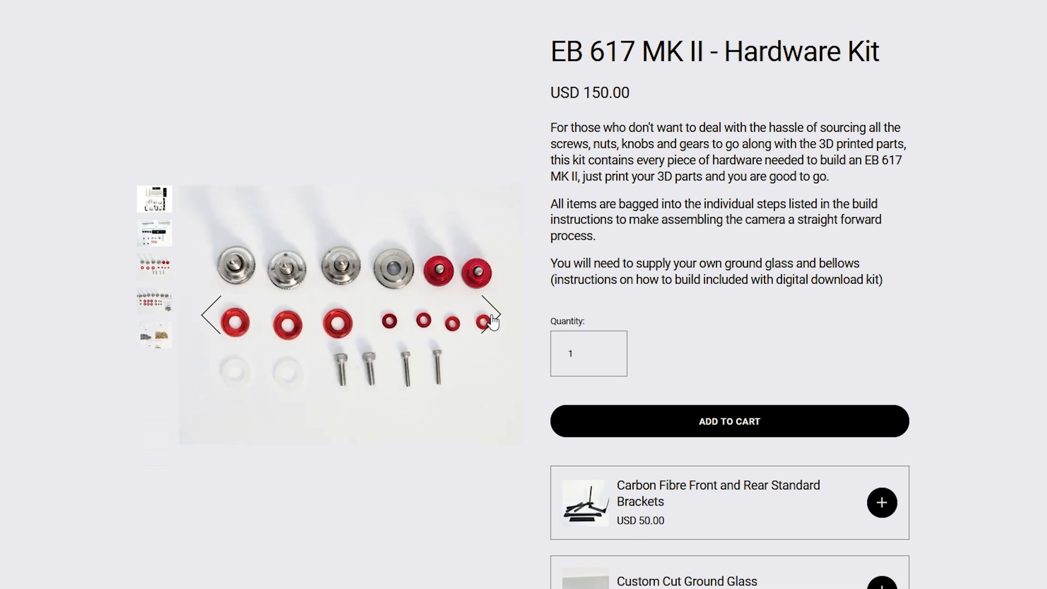
left_click(495, 321)
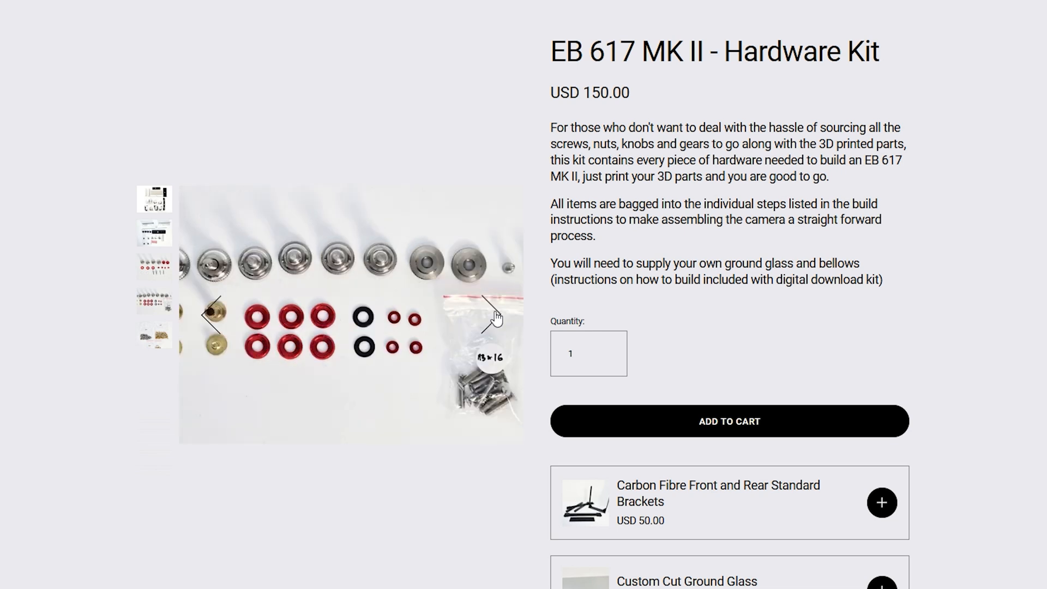
left_click(498, 319)
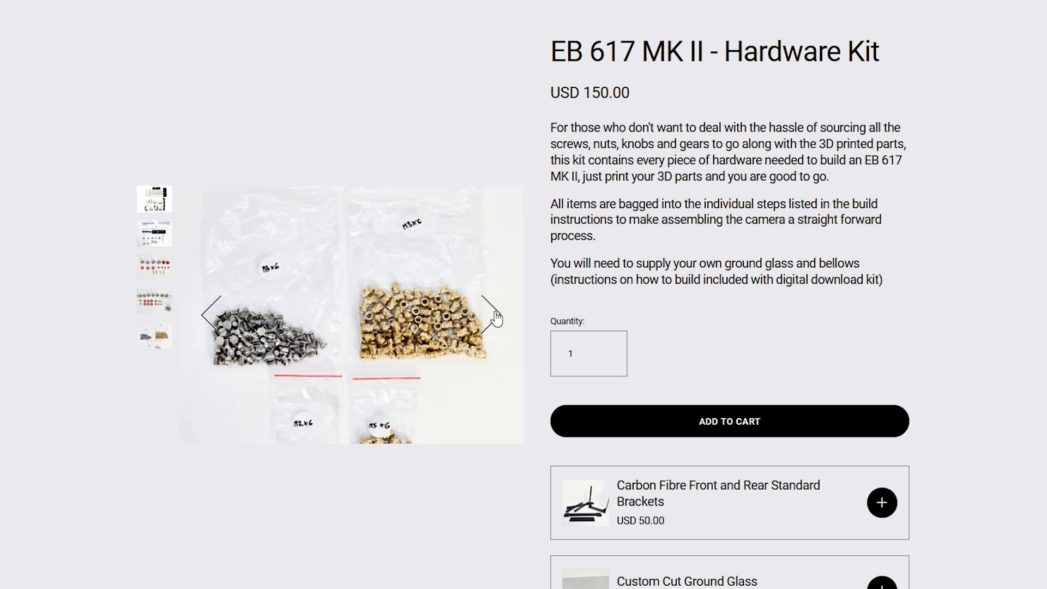
left_click(495, 316)
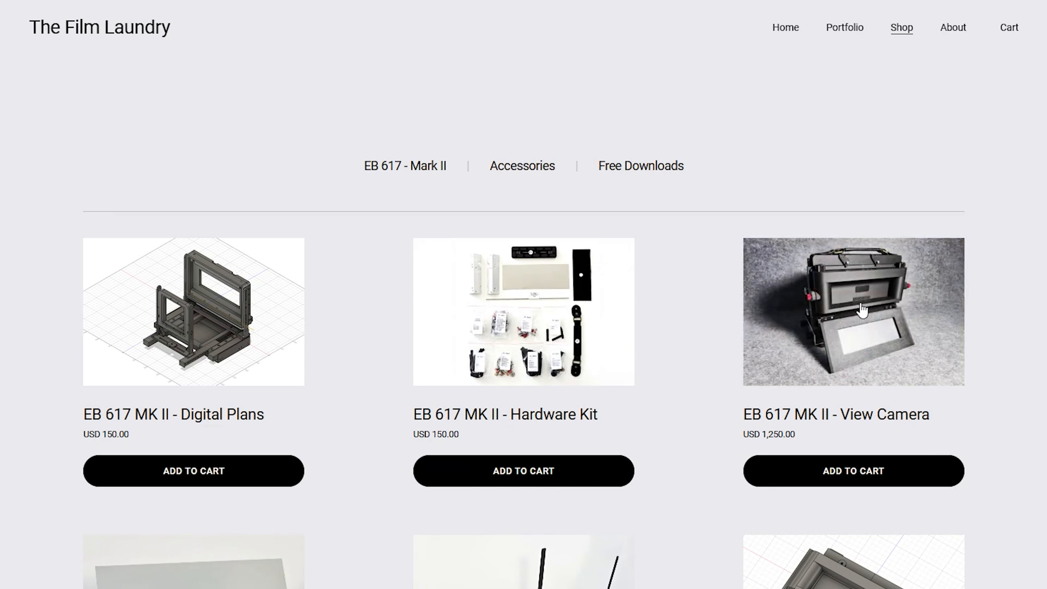
Step: View the EB 617 MK II View Camera product and page through five gallery photos
left_click(860, 308)
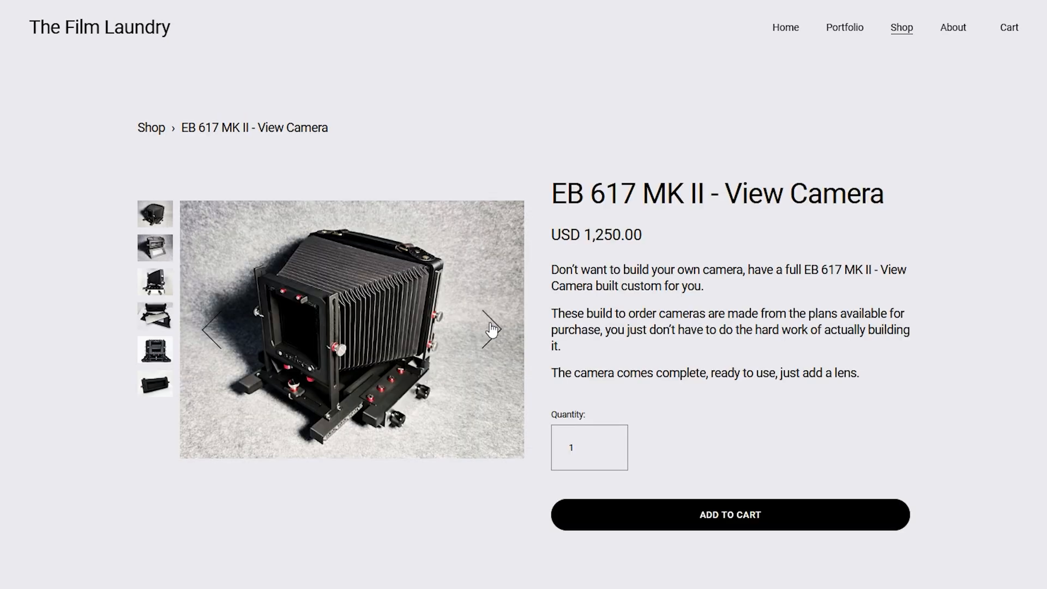
left_click(491, 332)
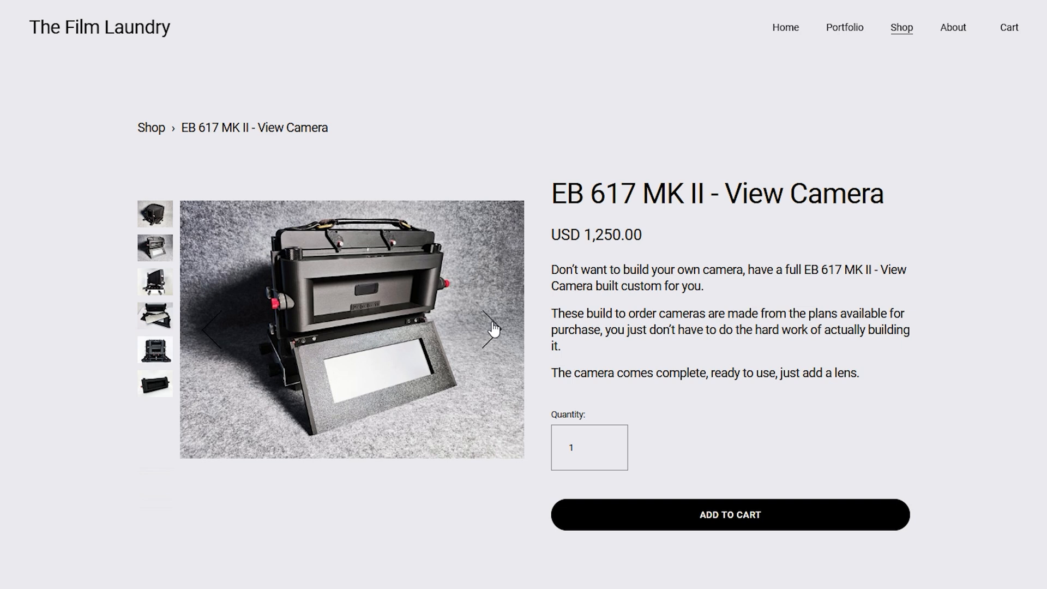
left_click(493, 331)
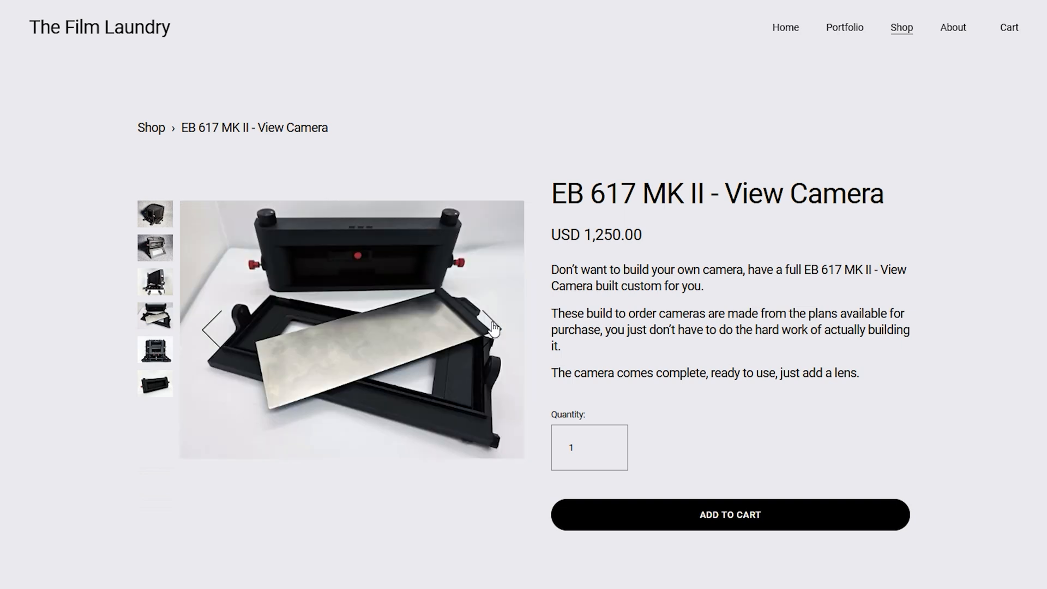
left_click(488, 333)
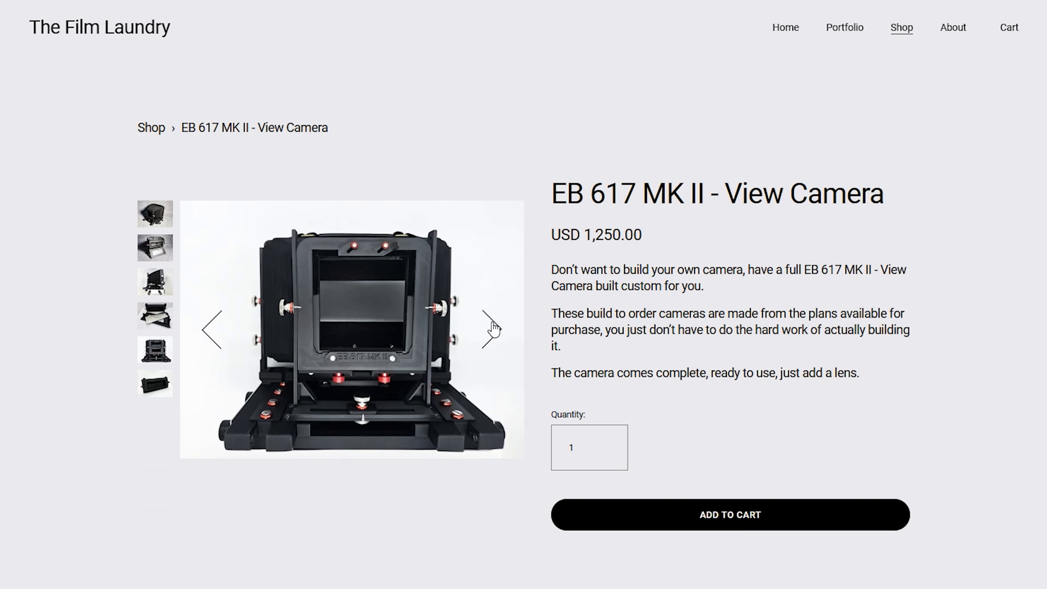
left_click(490, 330)
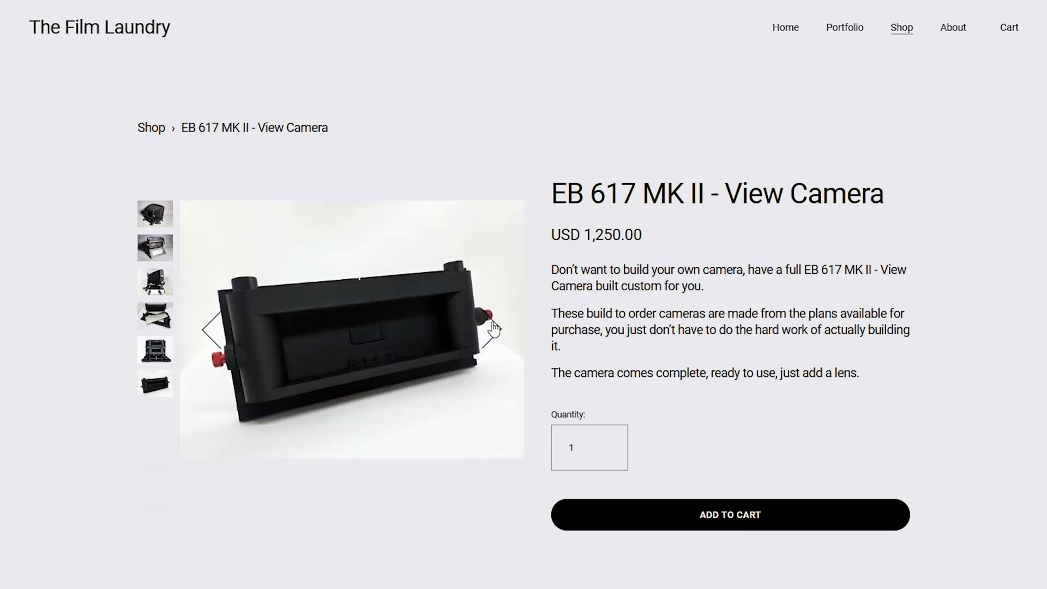
left_click(492, 331)
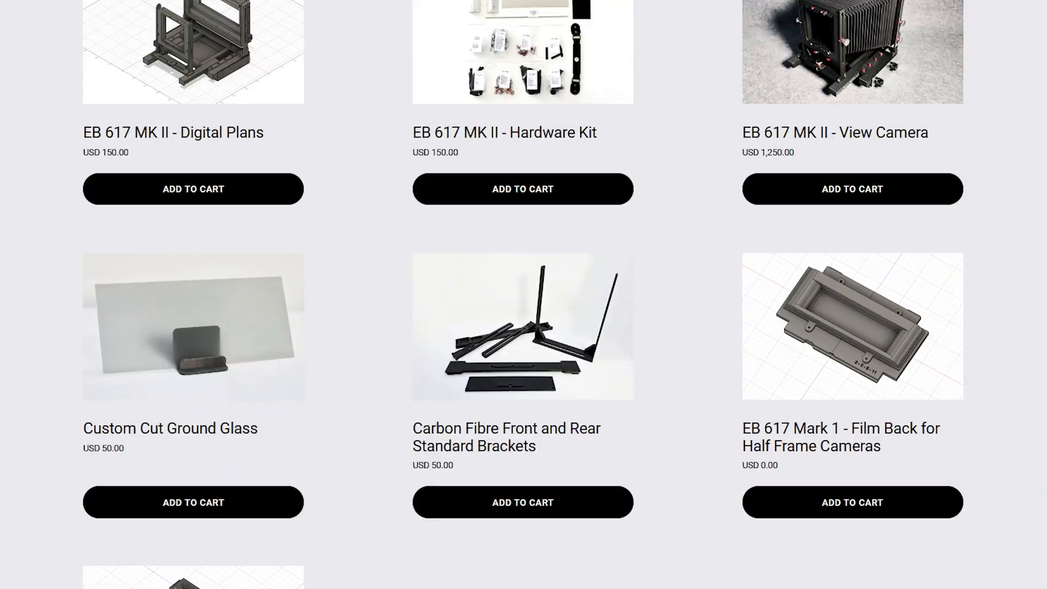
Step: Go to the Carbon Fibre Front and Rear Standard Brackets product page and scroll down it
left_click(524, 331)
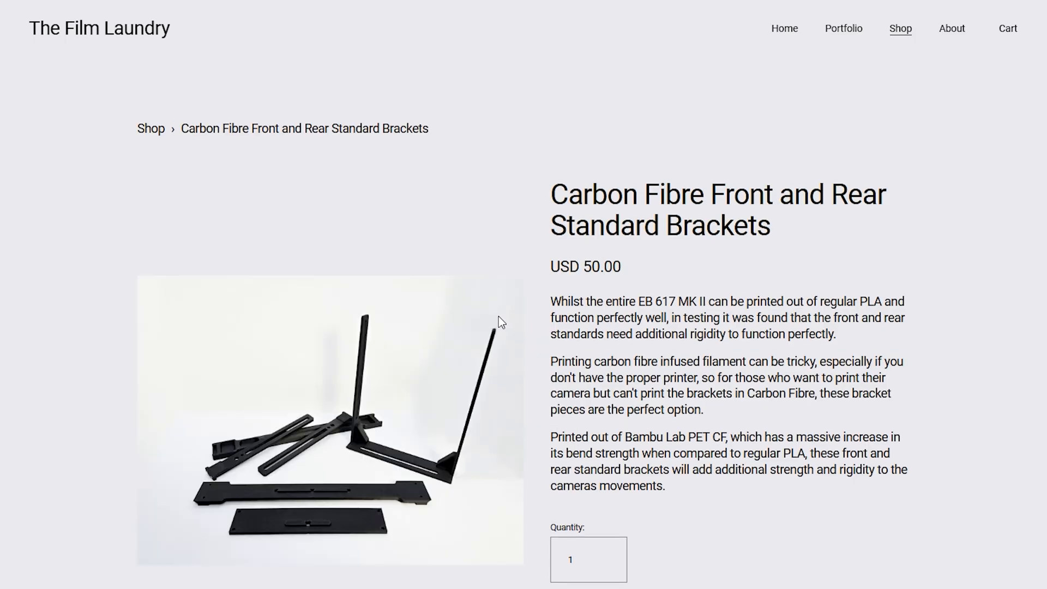
scroll("down", 3)
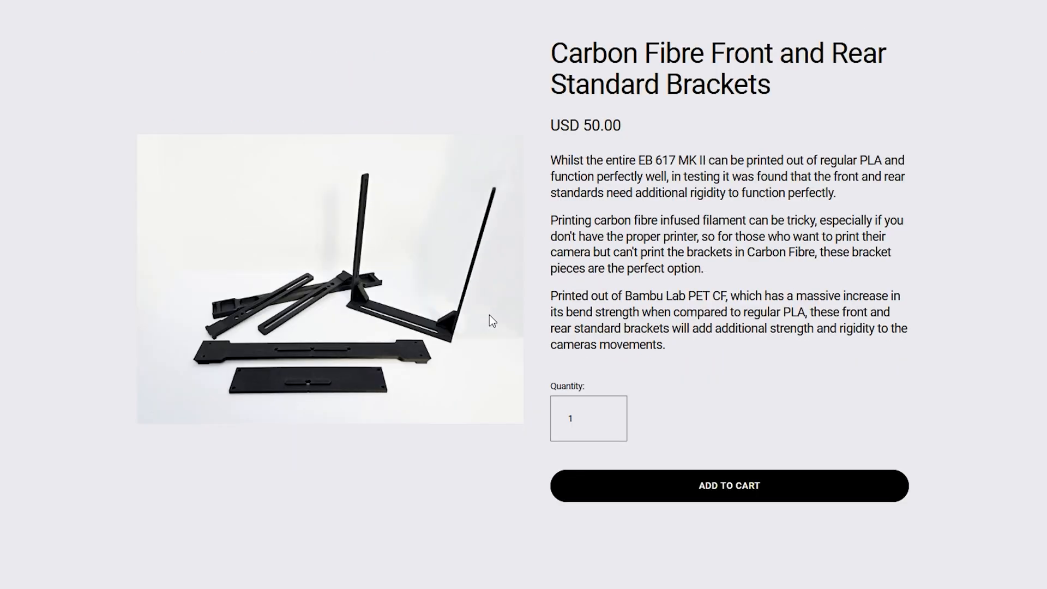